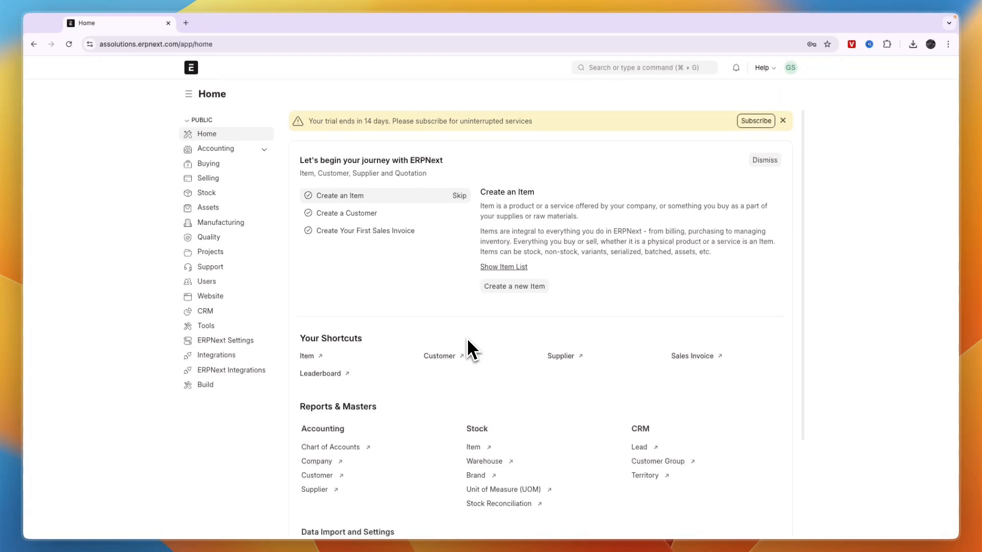
mouse_move(652, 74)
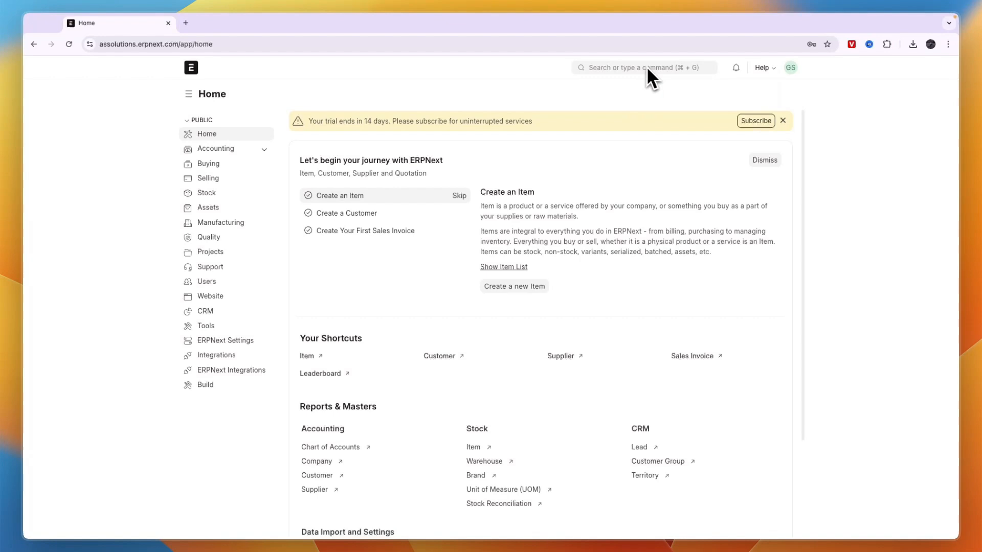
Step: Search the awesome bar for 'wo' to list workflow-related commands
click(638, 67)
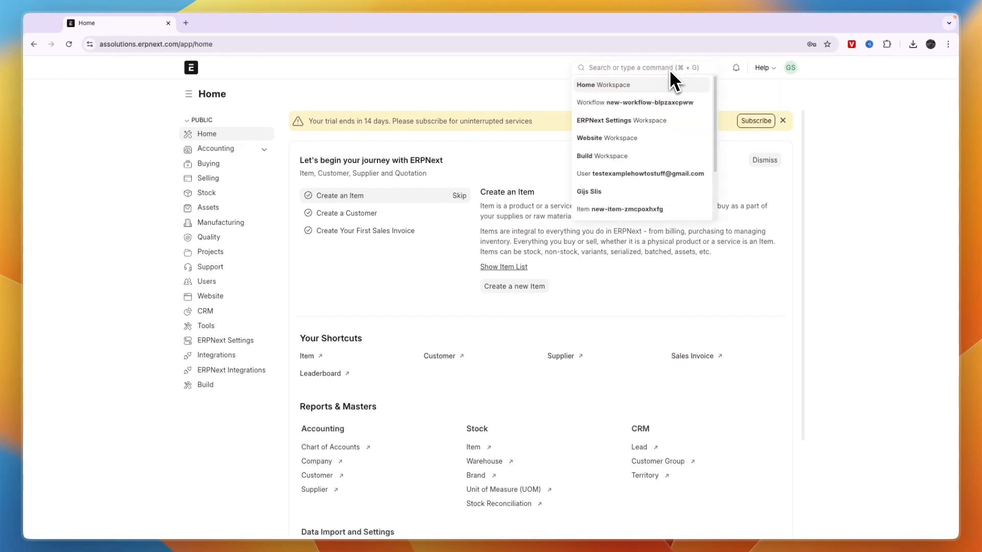
text(workflow)
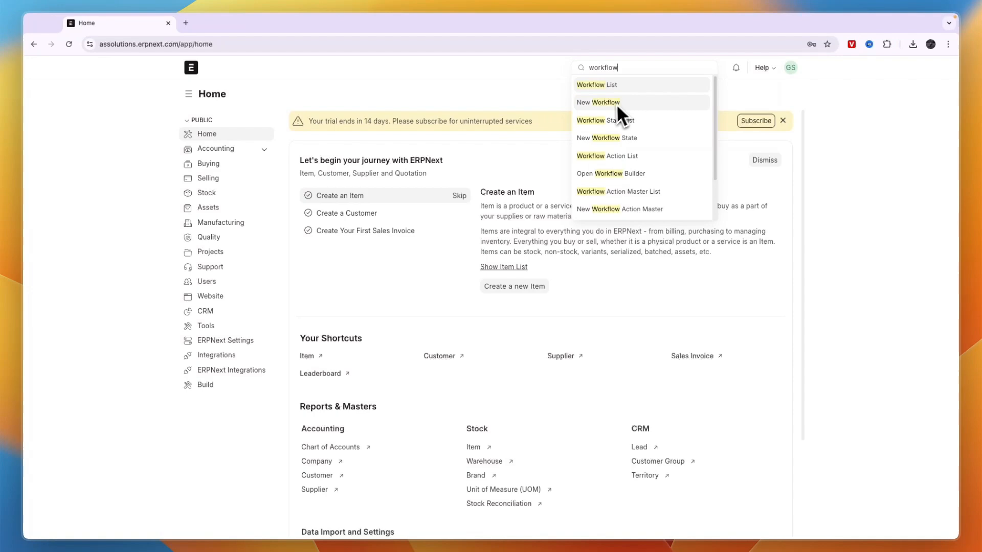
Step: Start a new unsaved Workflow record from the results and review its empty form
click(597, 102)
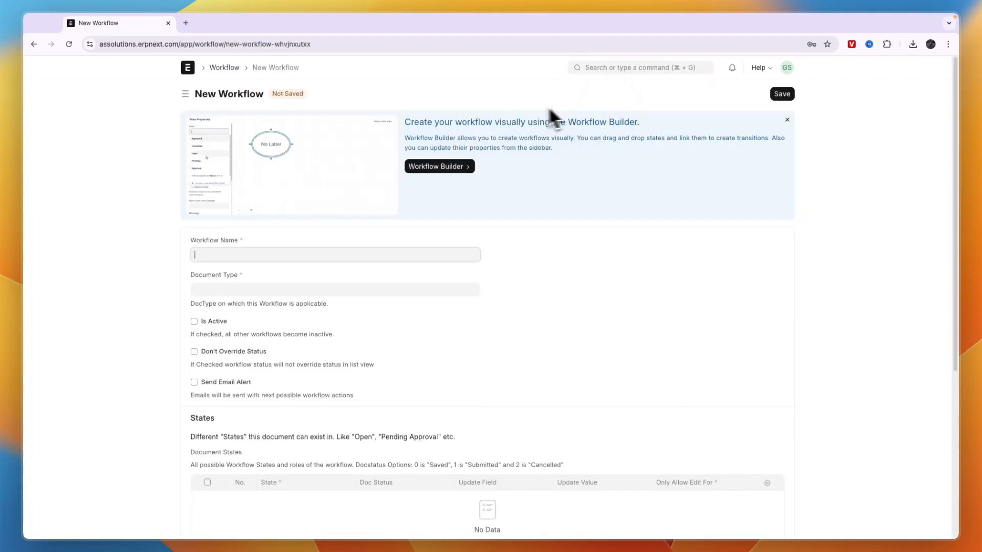
scroll(down, 3)
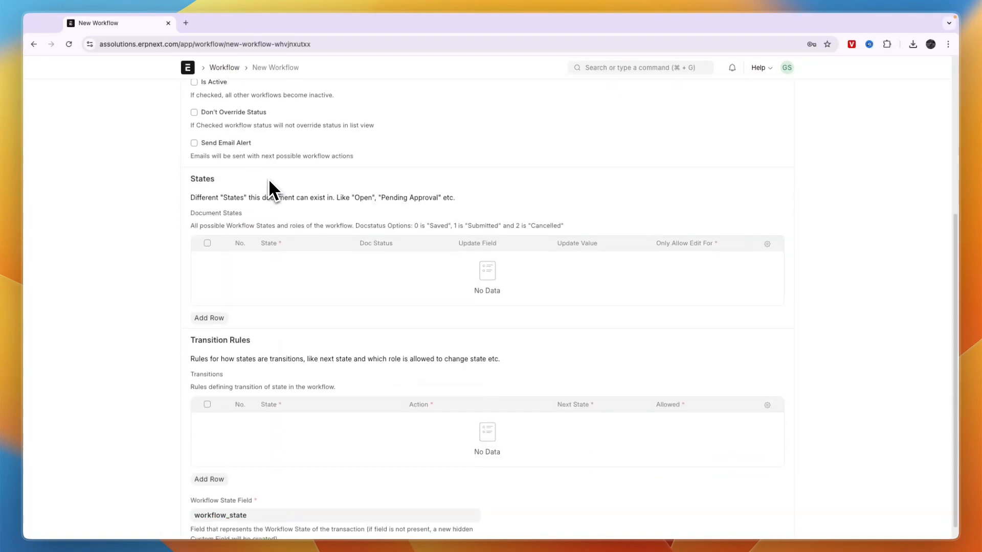
scroll(up, 3)
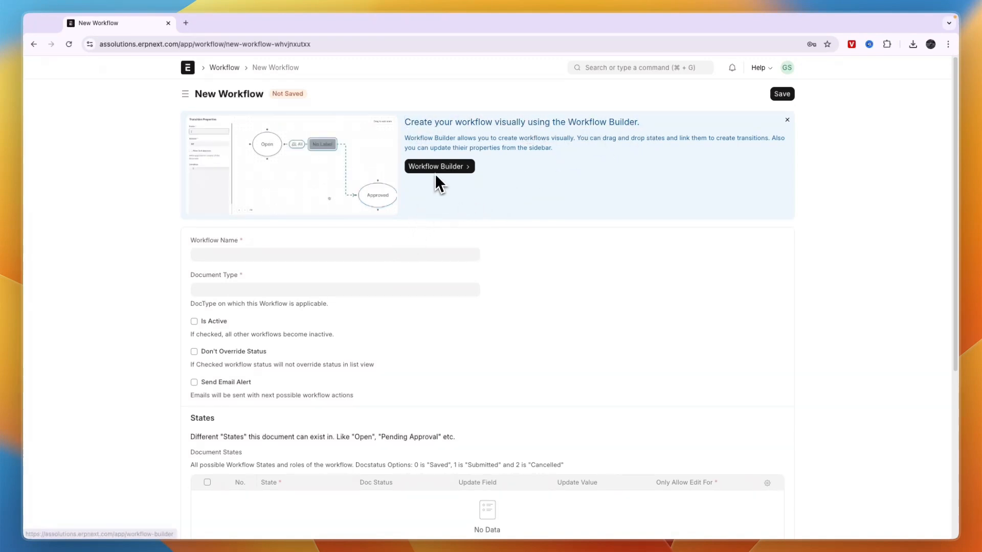
Step: Launch the Workflow Builder with Action 'Create New' and enter '1' as the workflow name
click(438, 165)
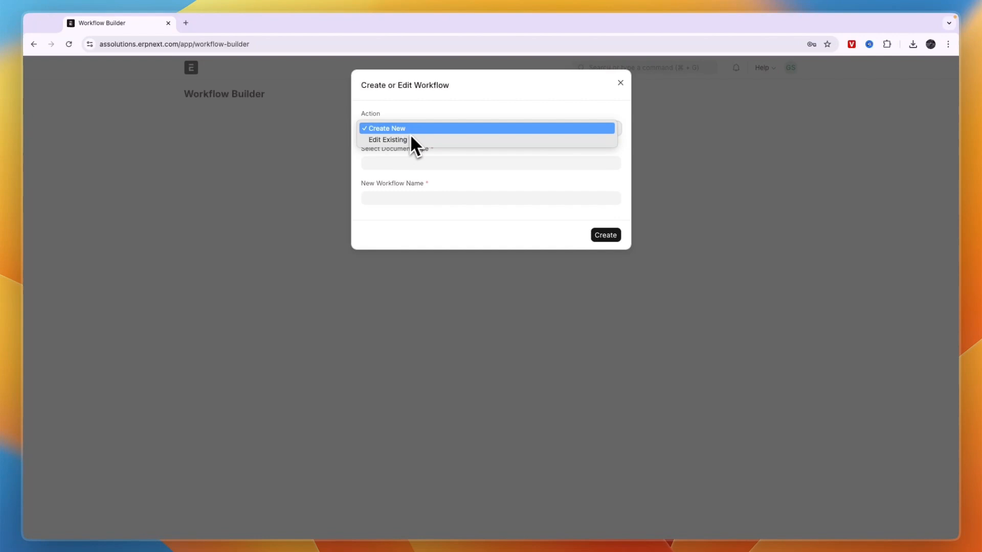
click(384, 129)
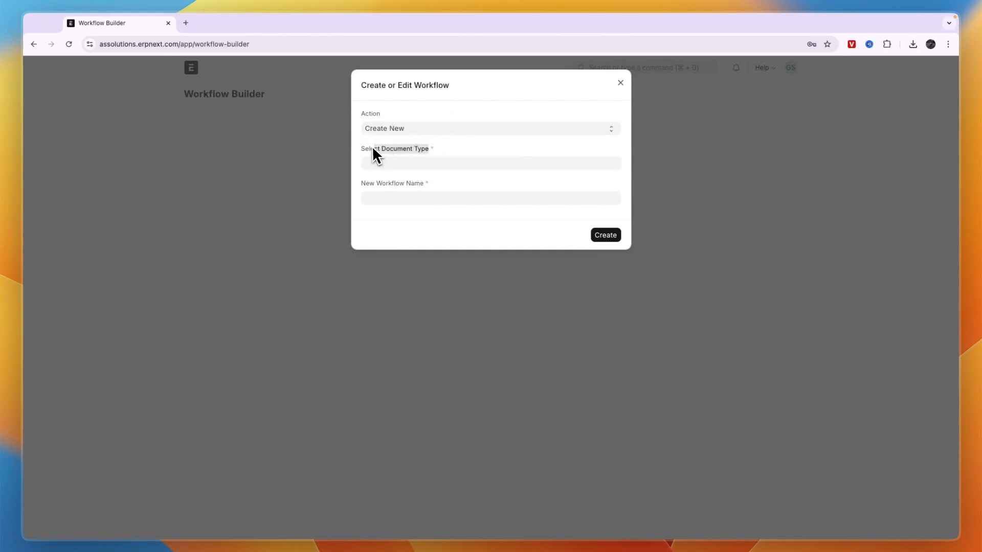
click(490, 197)
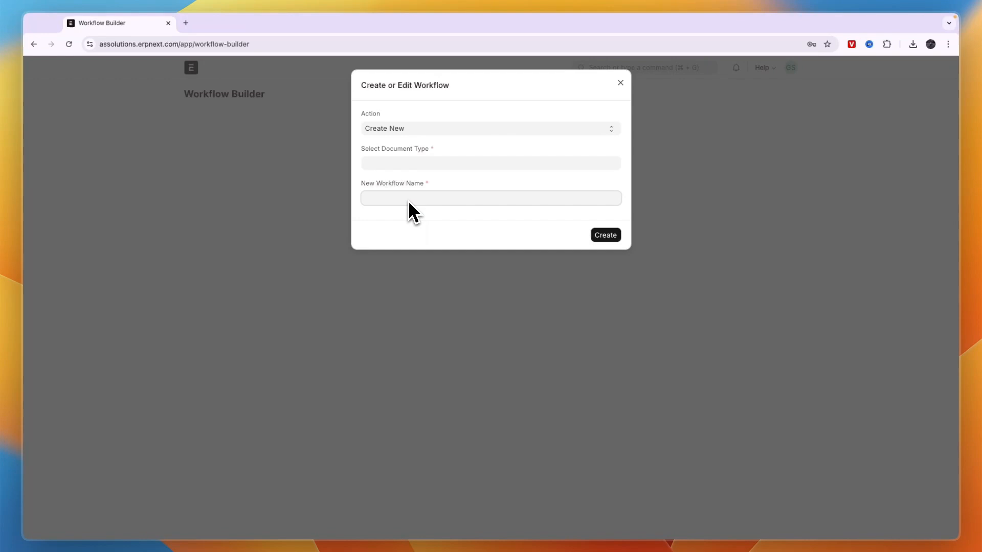
text(1)
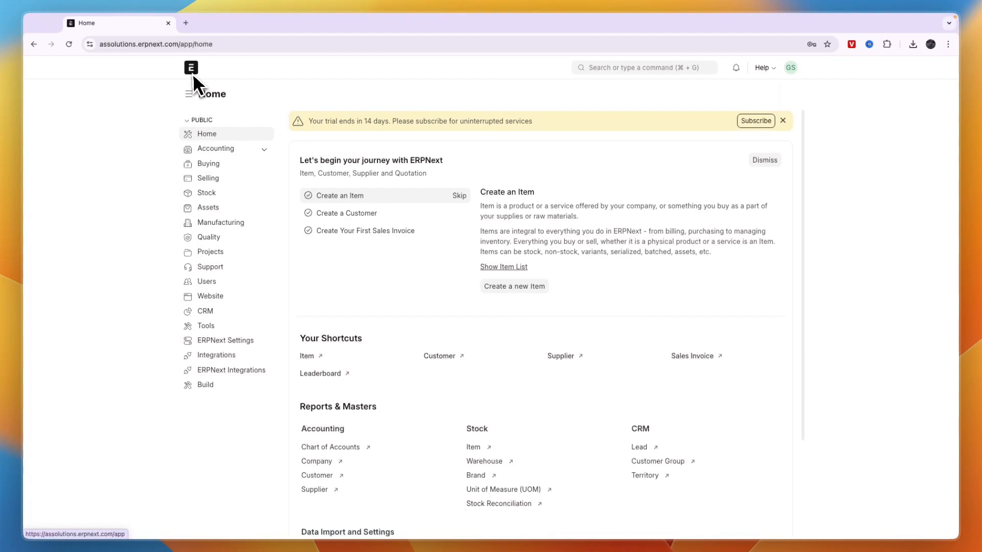
mouse_move(162, 128)
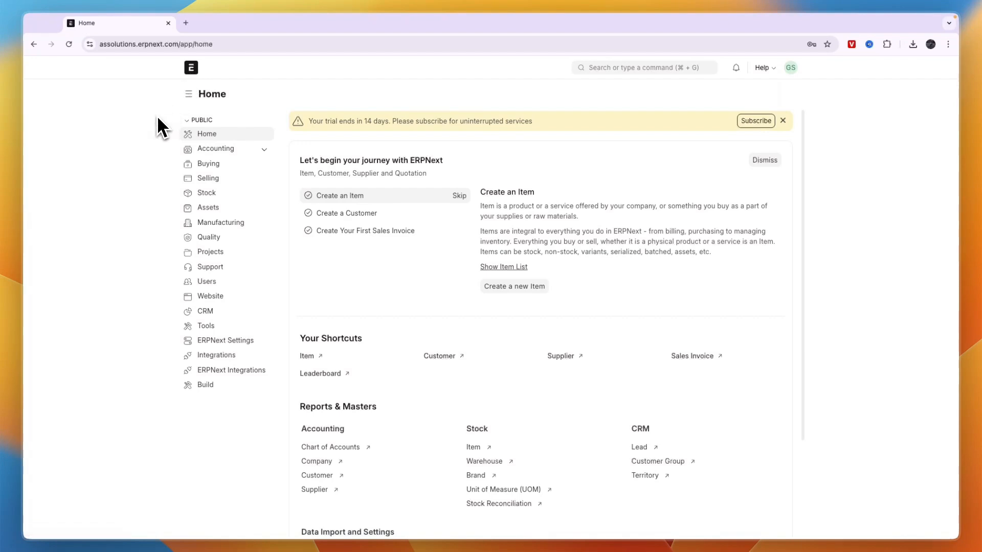